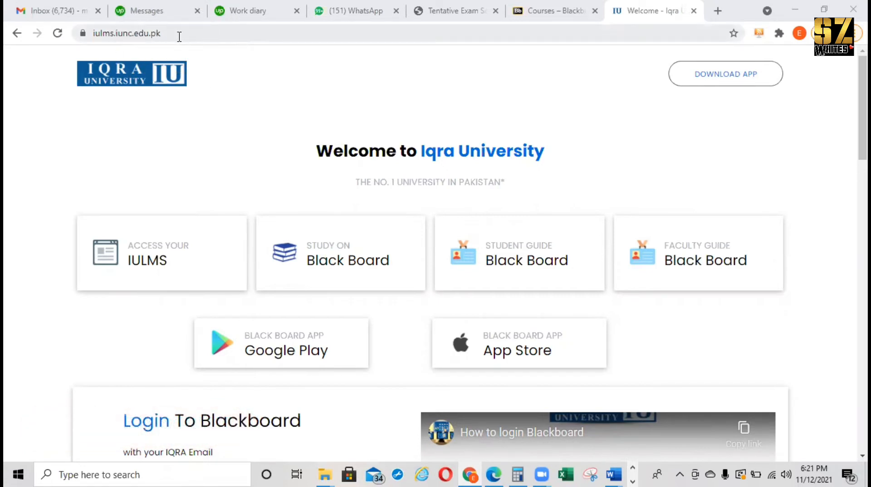
mouse_move(178, 260)
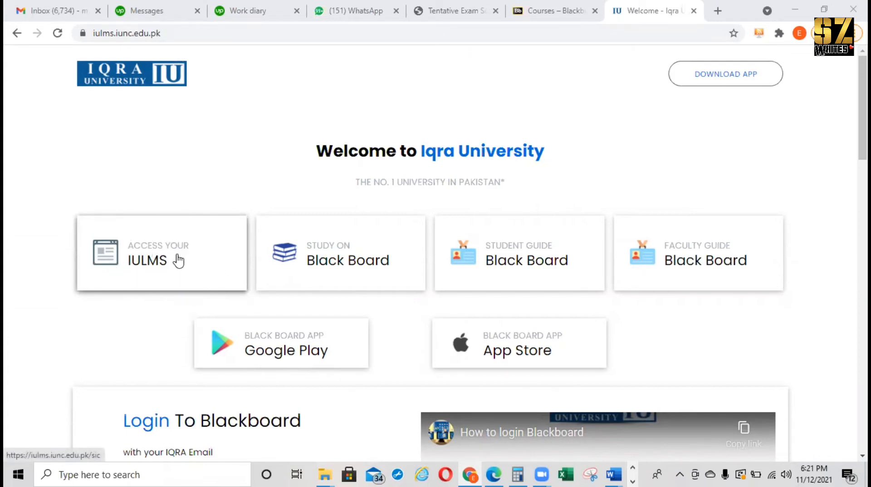
- Open the IULMS sign-in page via the 'Access your IULMS' card on the welcome page
click(153, 261)
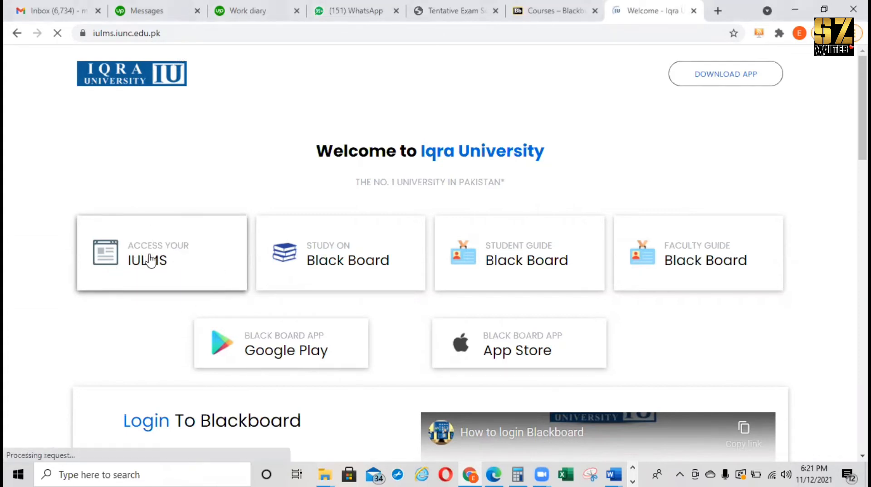
click(150, 259)
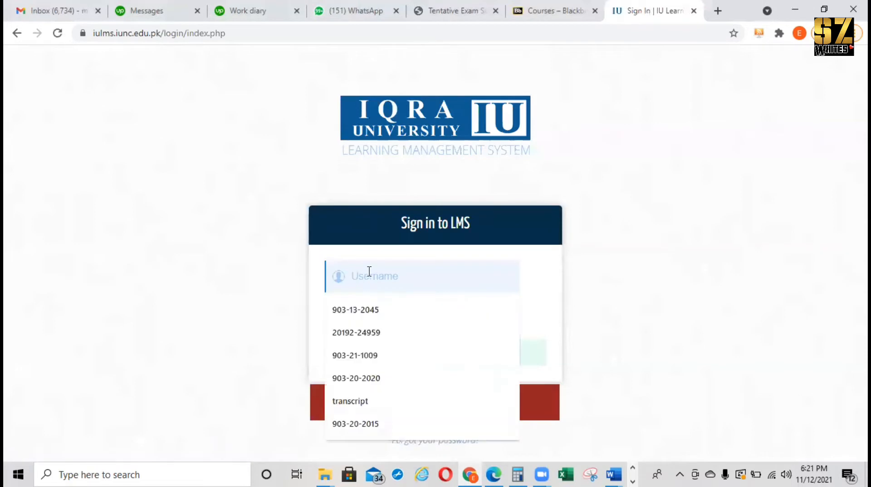
- Sign in with the saved username and password to reach the faculty dashboard
click(355, 309)
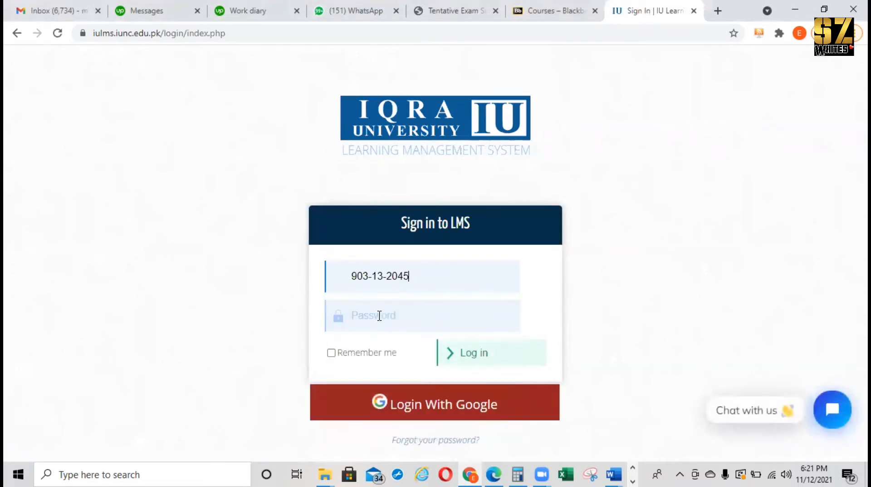
text(•••)
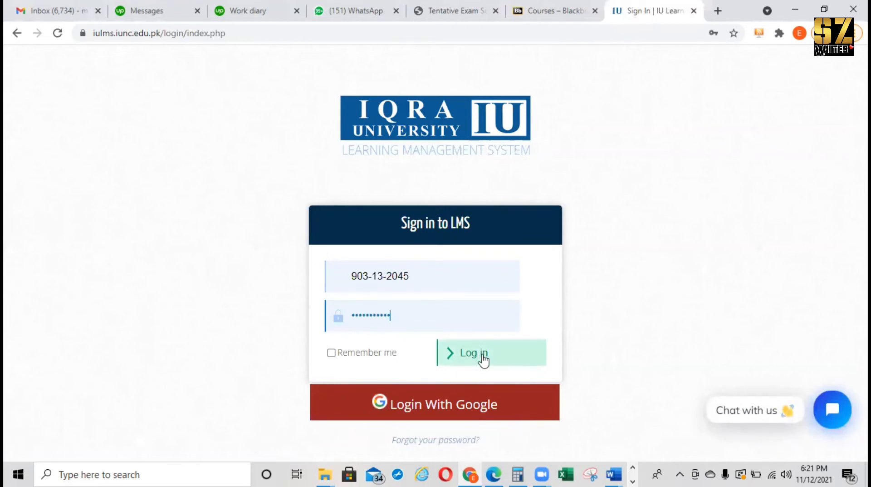
click(484, 353)
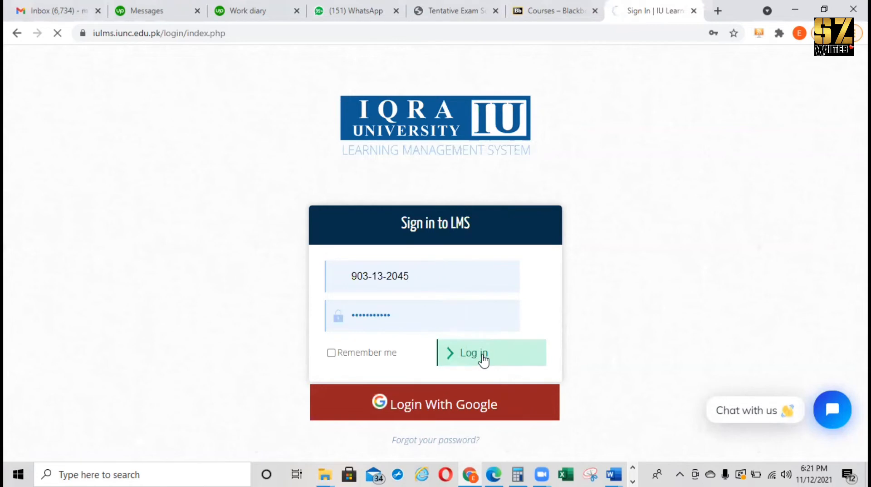
click(474, 354)
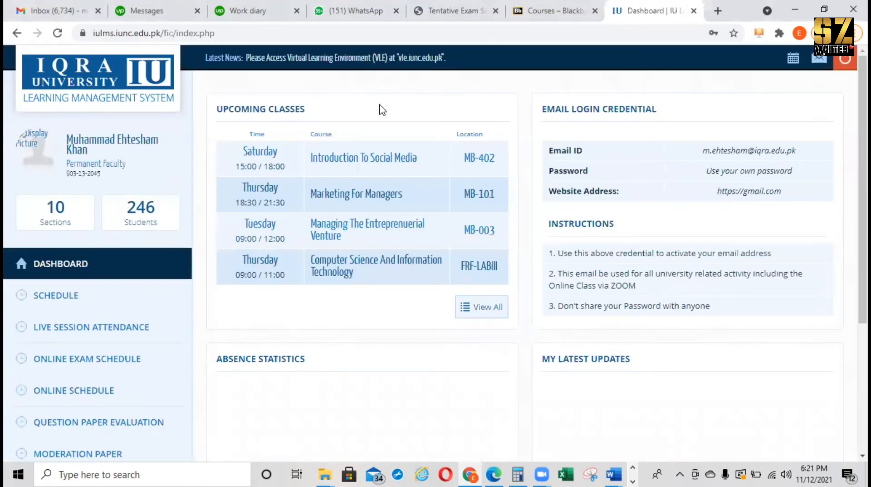
mouse_move(153, 279)
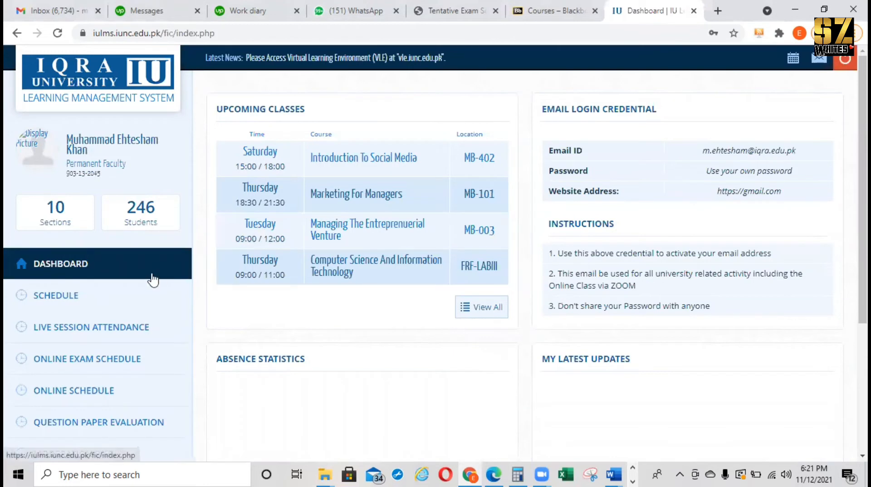
- Open the EXAM FILE UPLOAD section from the left sidebar
scroll(down, 3)
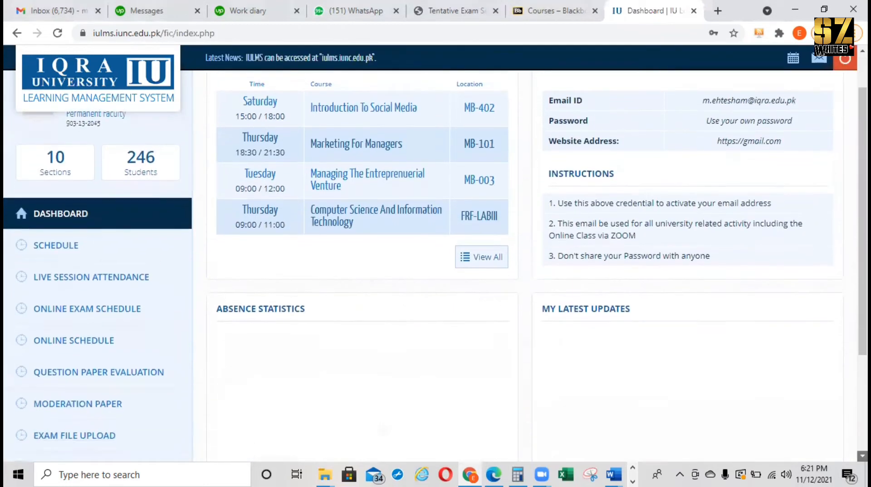
scroll(down, 3)
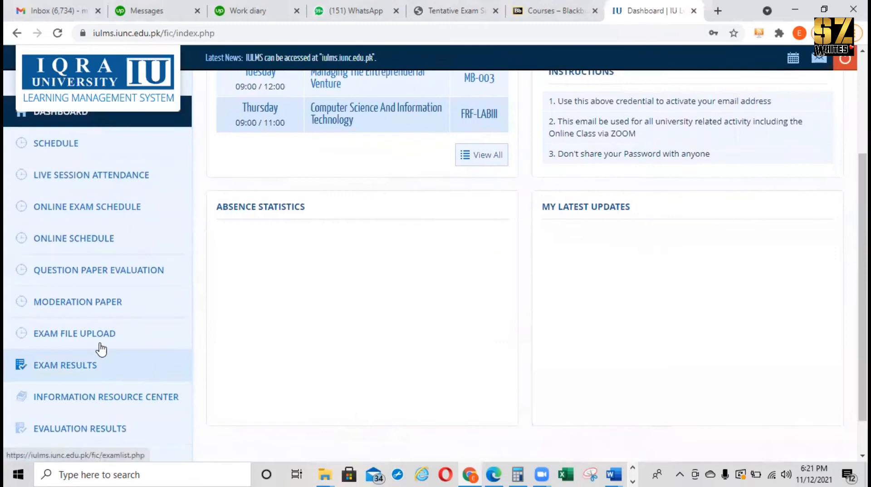
mouse_move(99, 343)
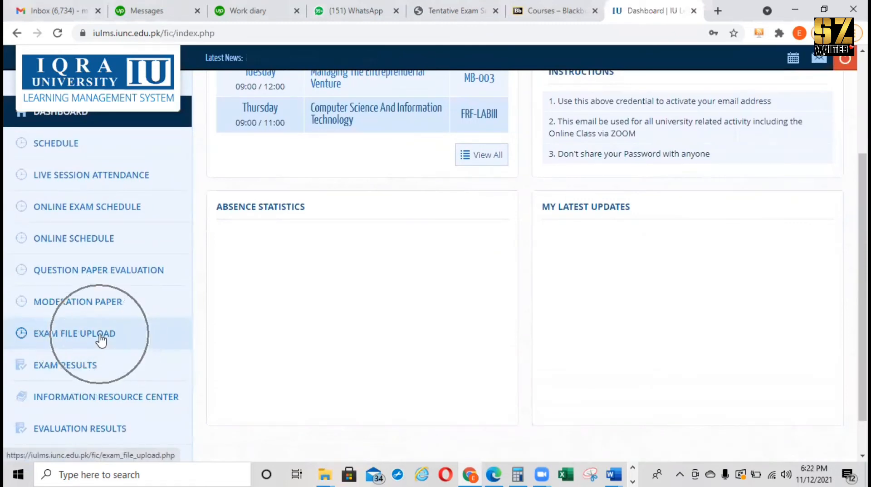
click(74, 334)
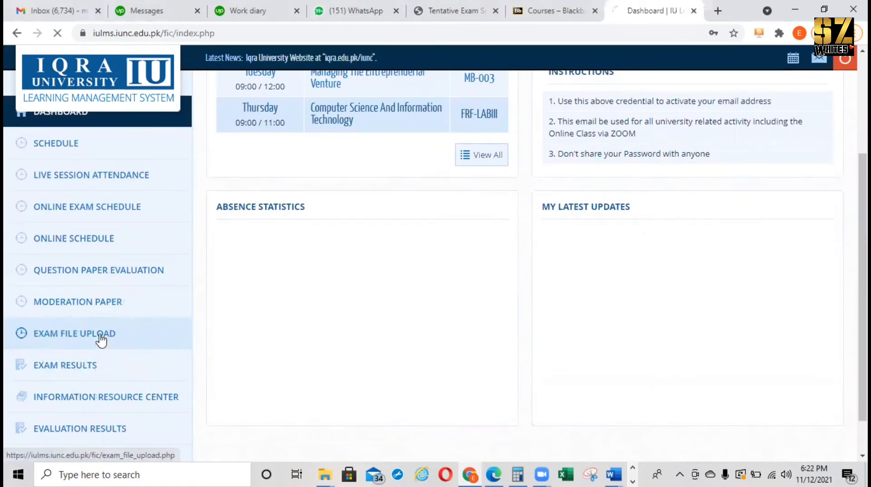
click(74, 333)
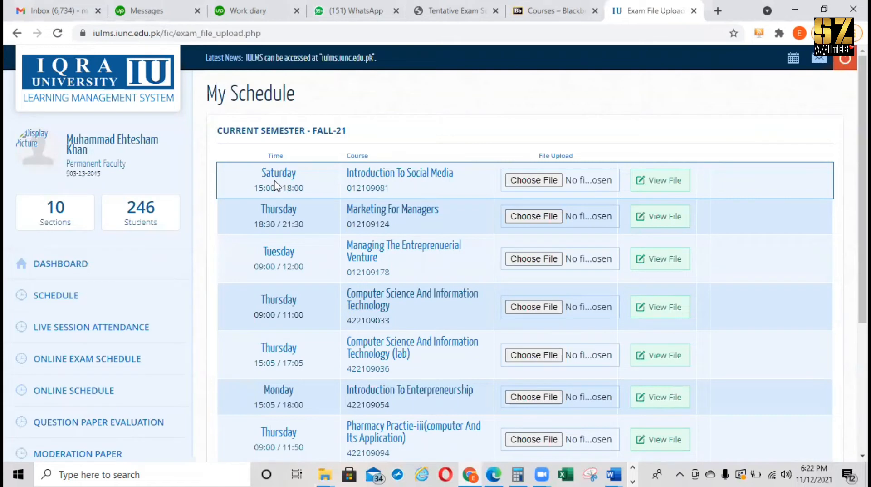
mouse_move(419, 185)
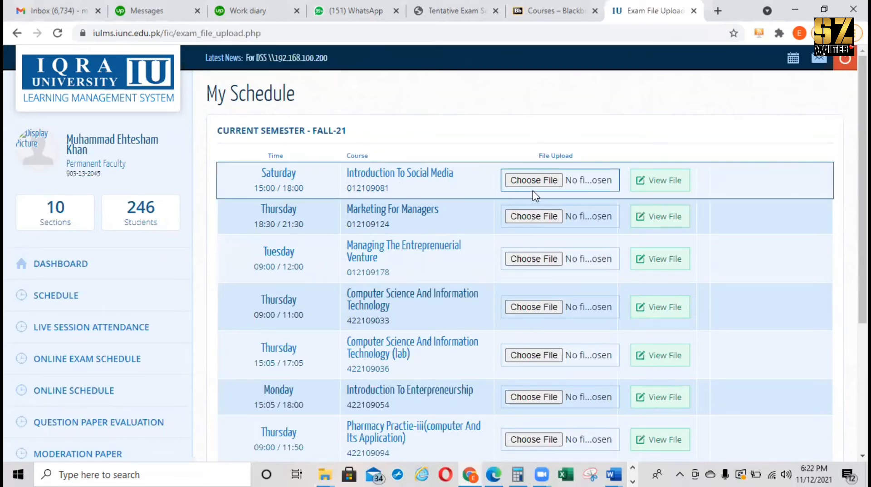
- Open the file picker via Choose File in the Introduction To Social Media row
click(534, 180)
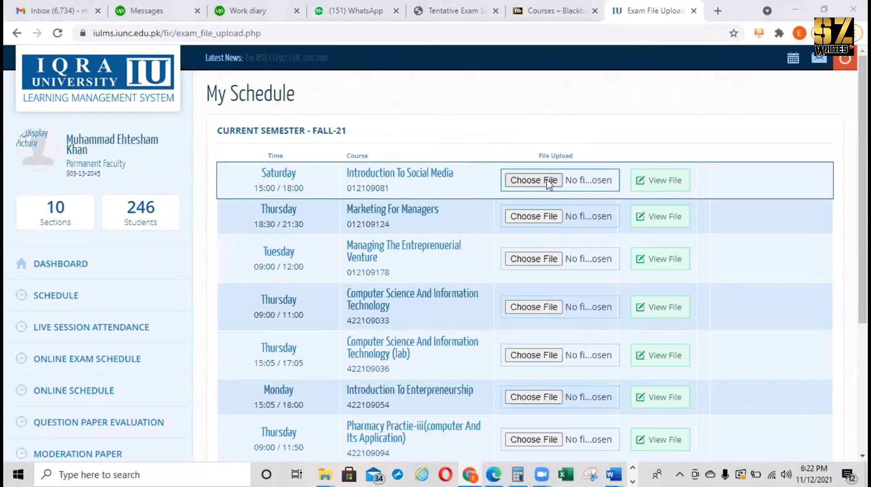
click(534, 180)
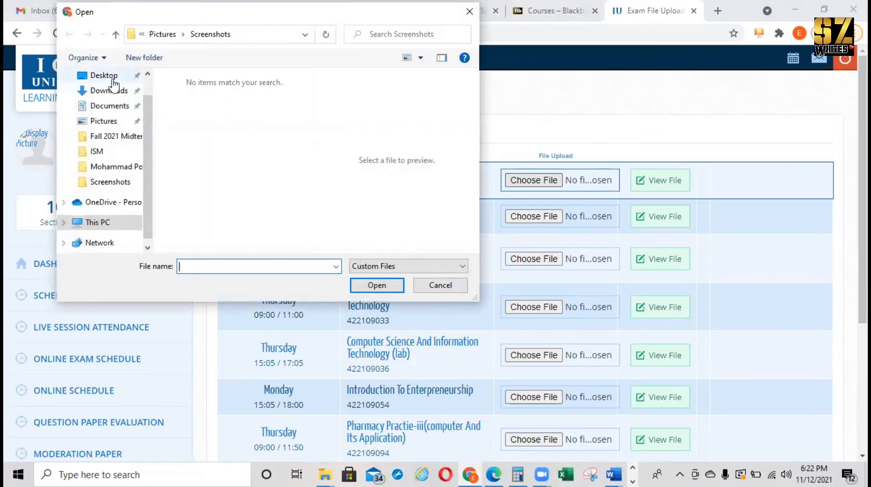
mouse_move(118, 141)
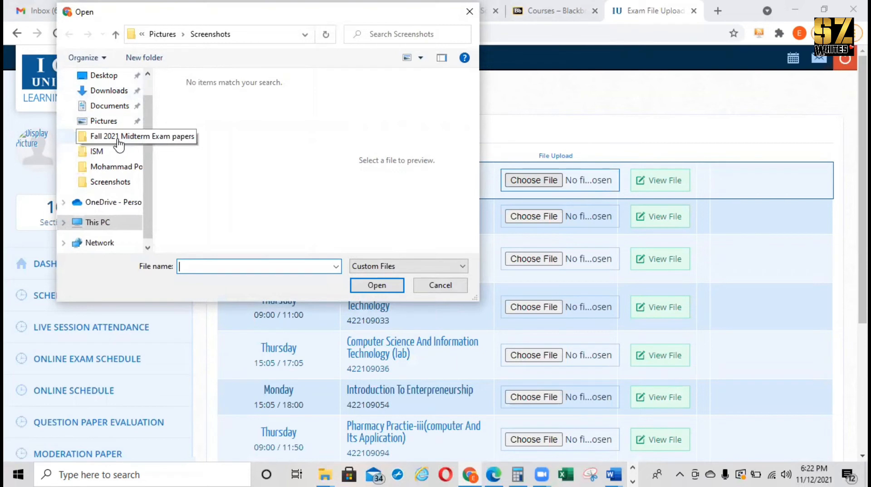
- Upload the ISM SAT 3 to 6 paper from the Fall 2021 Midterm Exam papers folder
double_click(137, 136)
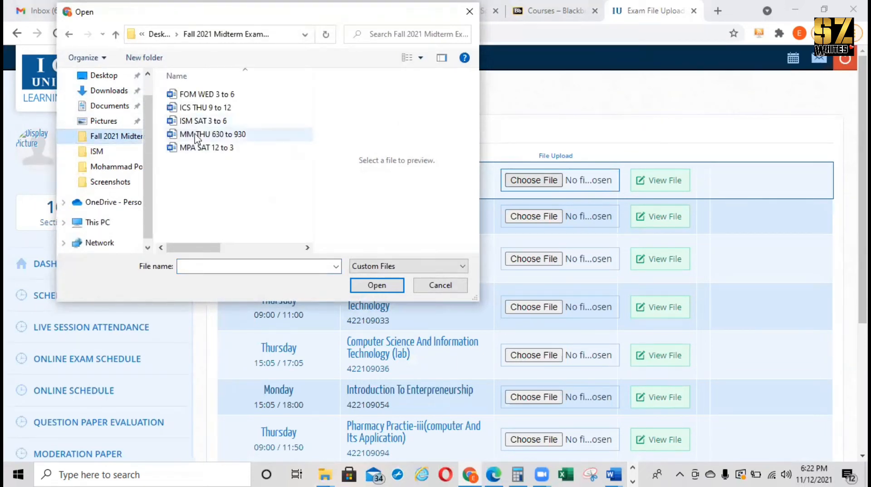
mouse_move(210, 126)
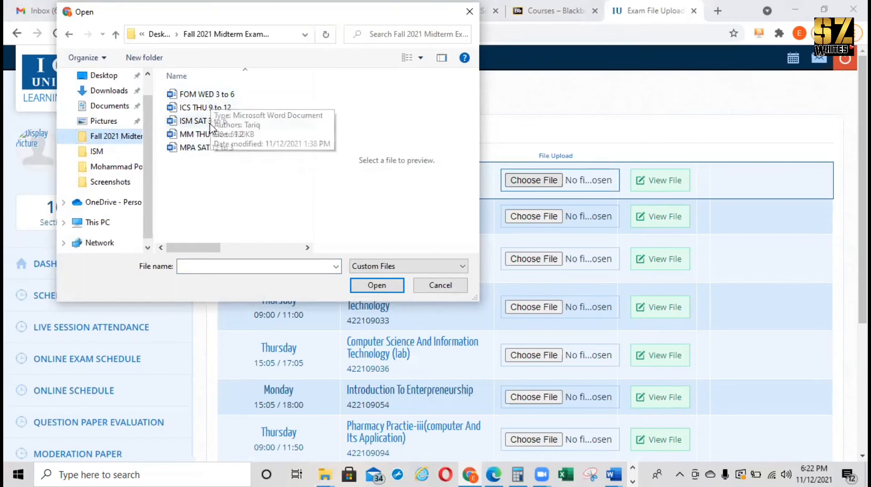
click(203, 121)
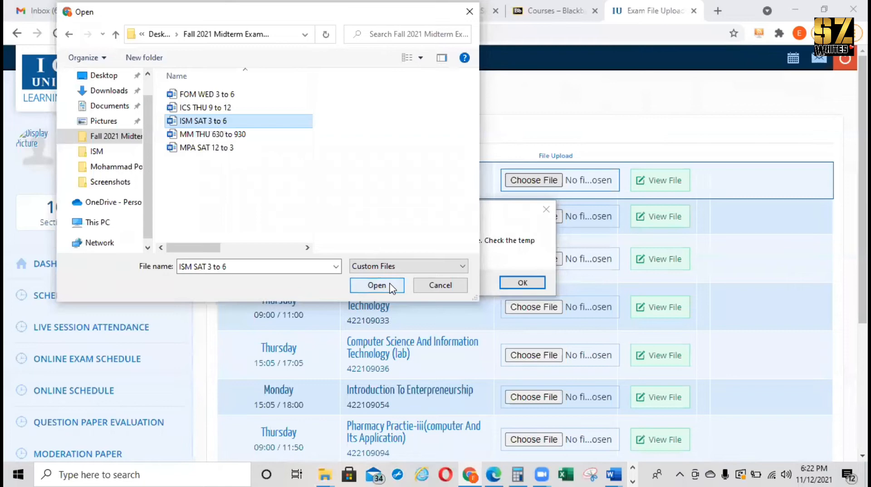
click(377, 285)
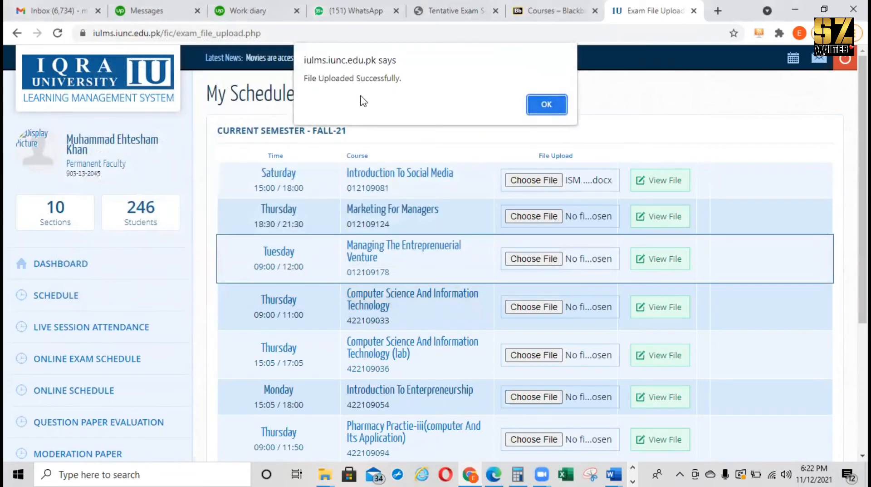
mouse_move(519, 176)
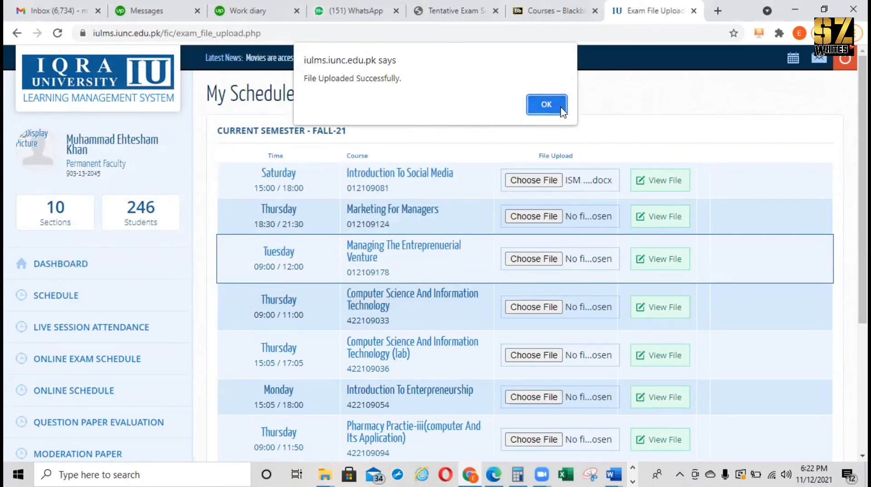
- Dismiss the 'File Uploaded Successfully' alert with OK
click(546, 104)
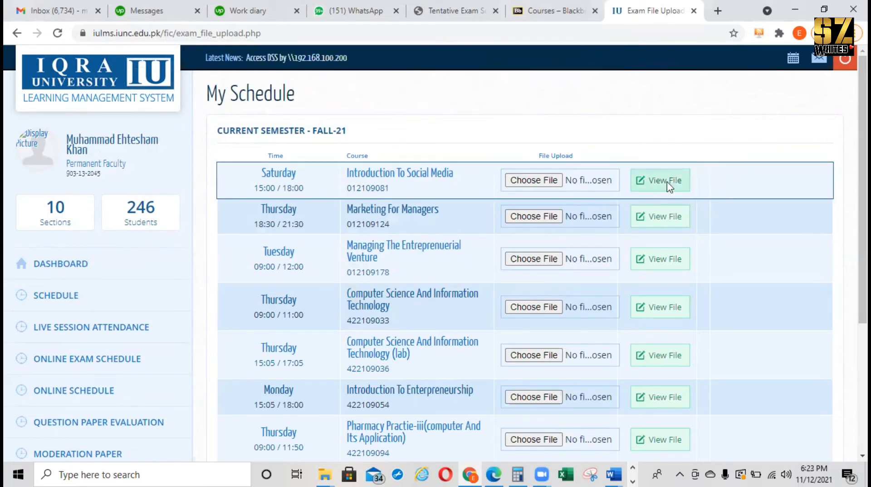
click(660, 179)
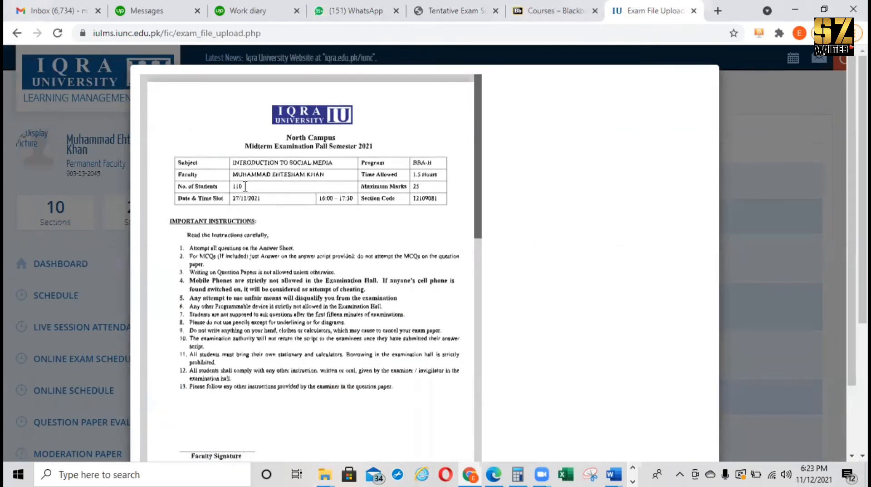
mouse_move(275, 208)
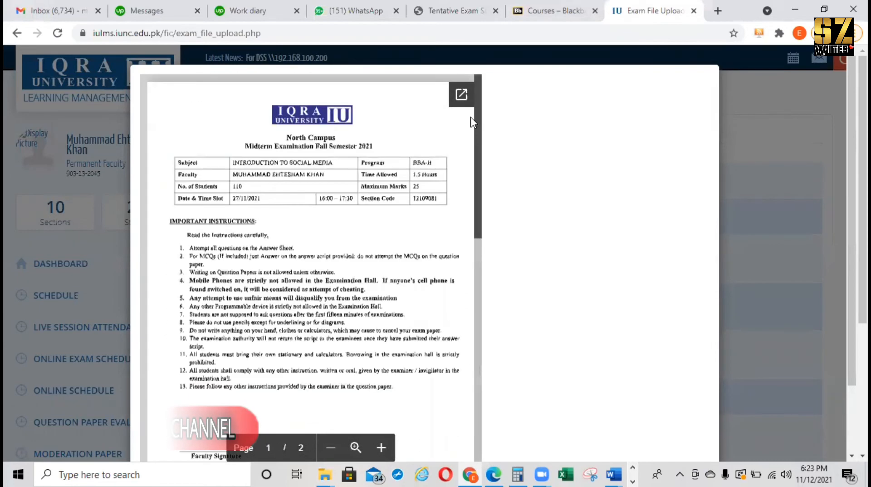
mouse_move(724, 117)
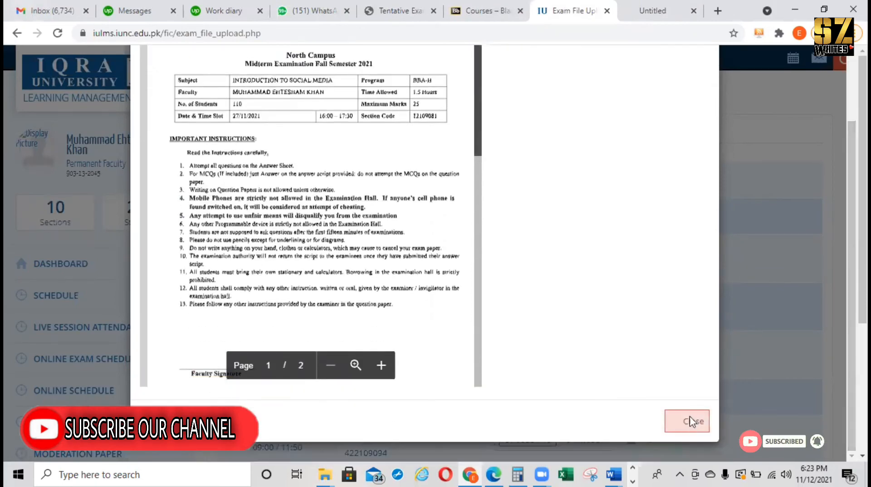
click(687, 420)
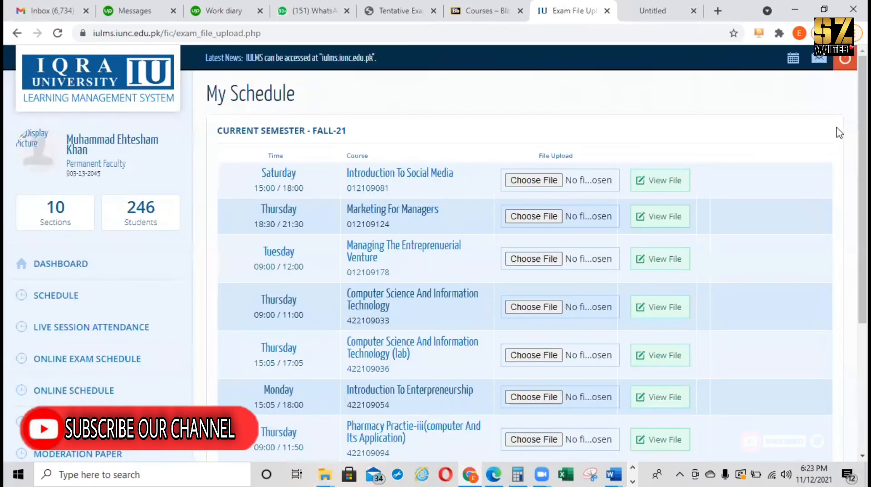